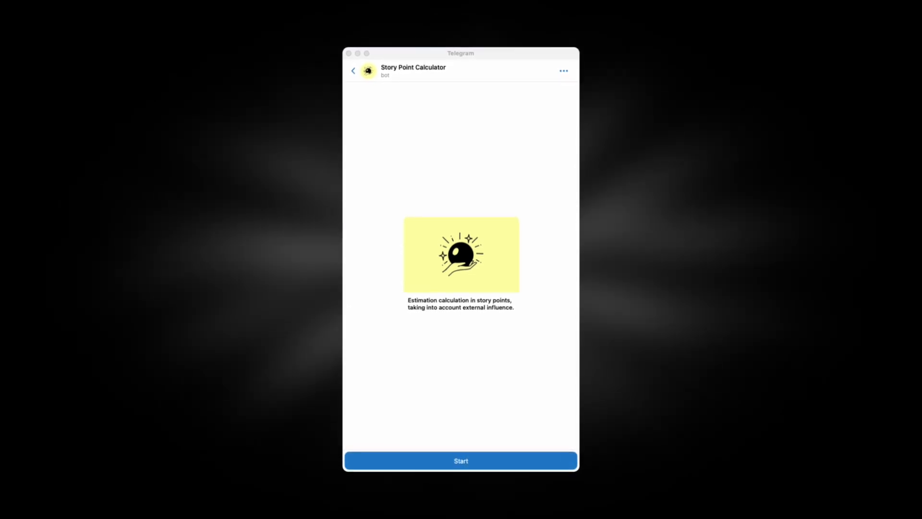
Step: Start the Story Point Calculator bot chat to get its story-point greeting
click(461, 460)
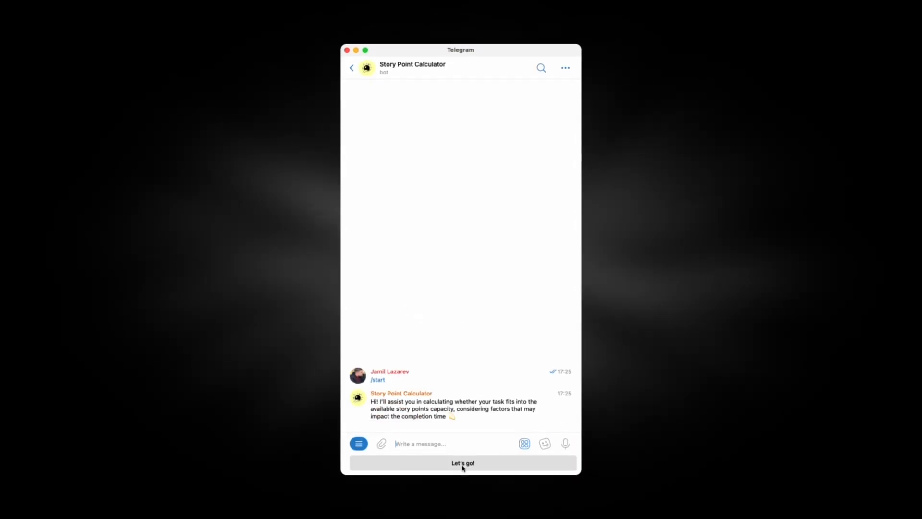
Step: Answer the questionnaire: much bigger, need to study, plenty of questions, yielding 8 points
click(462, 463)
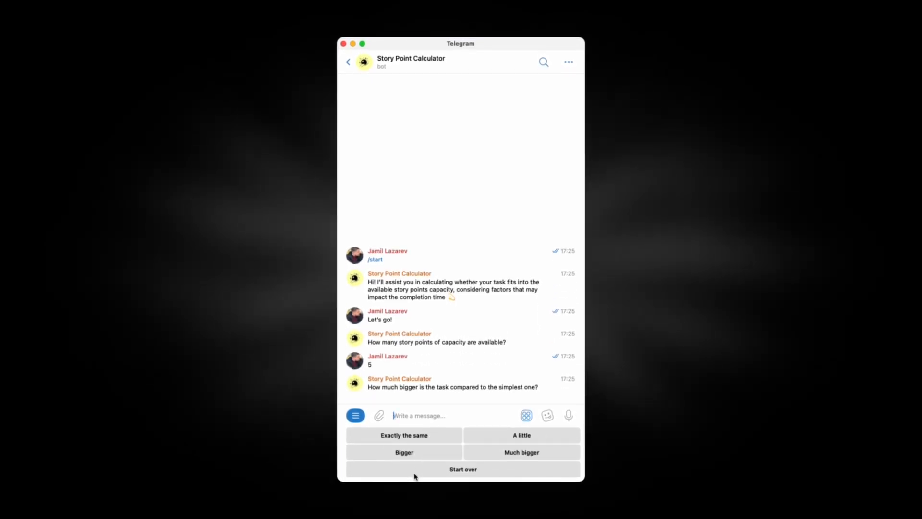
click(522, 452)
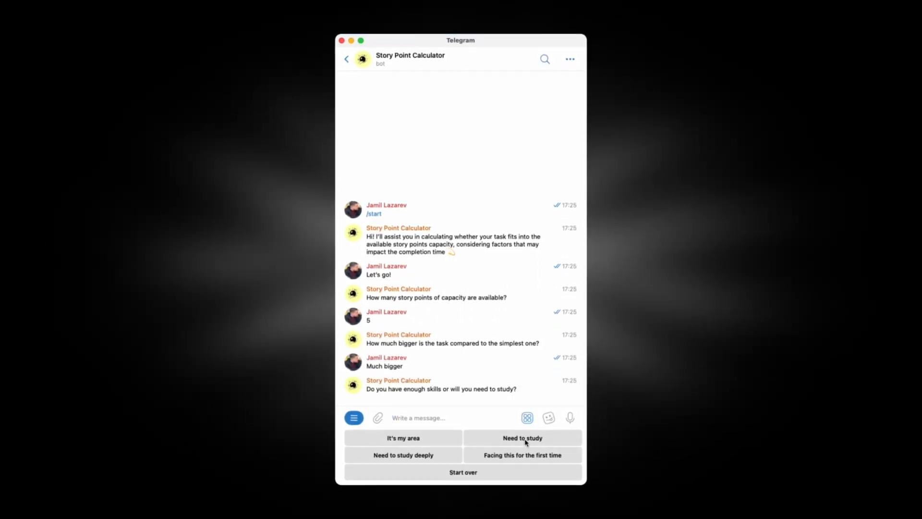
click(523, 437)
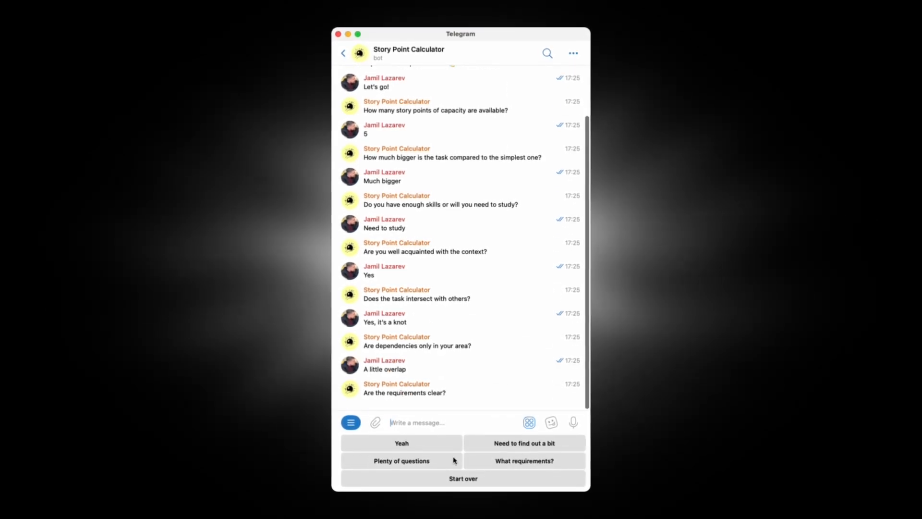
click(401, 461)
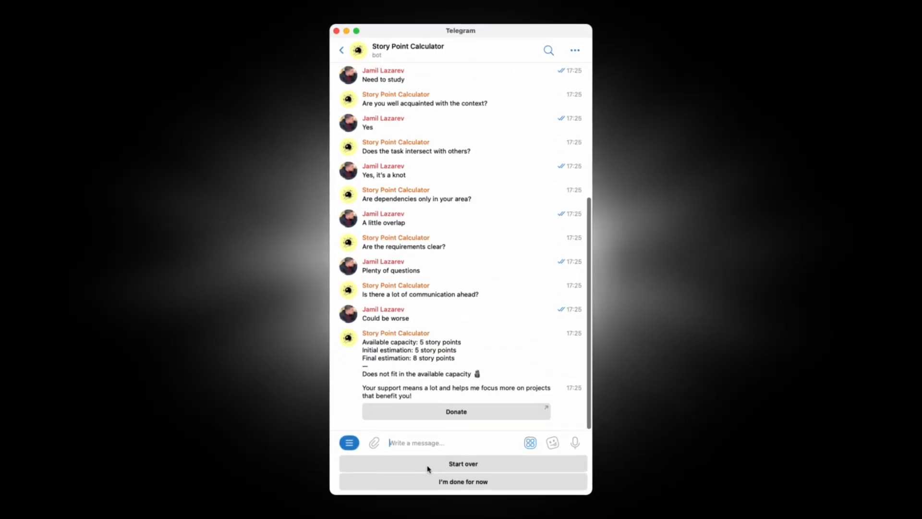